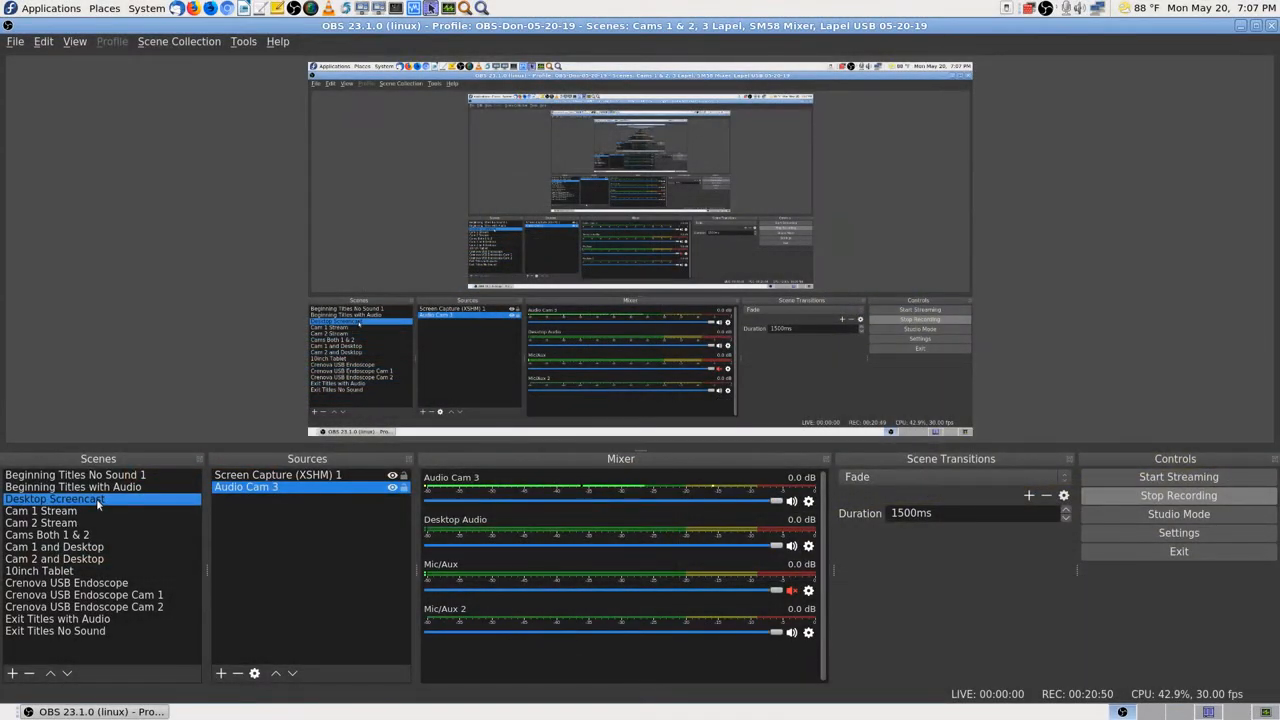
mouse_move(888, 614)
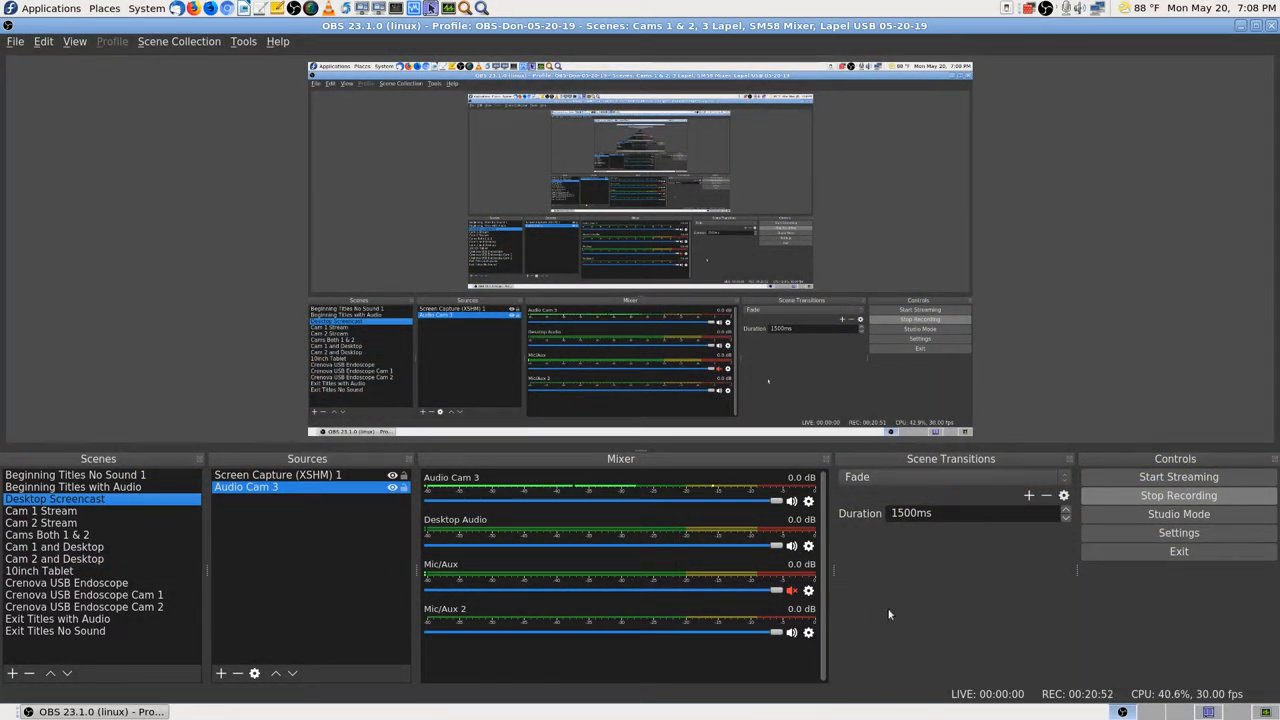
mouse_move(974, 602)
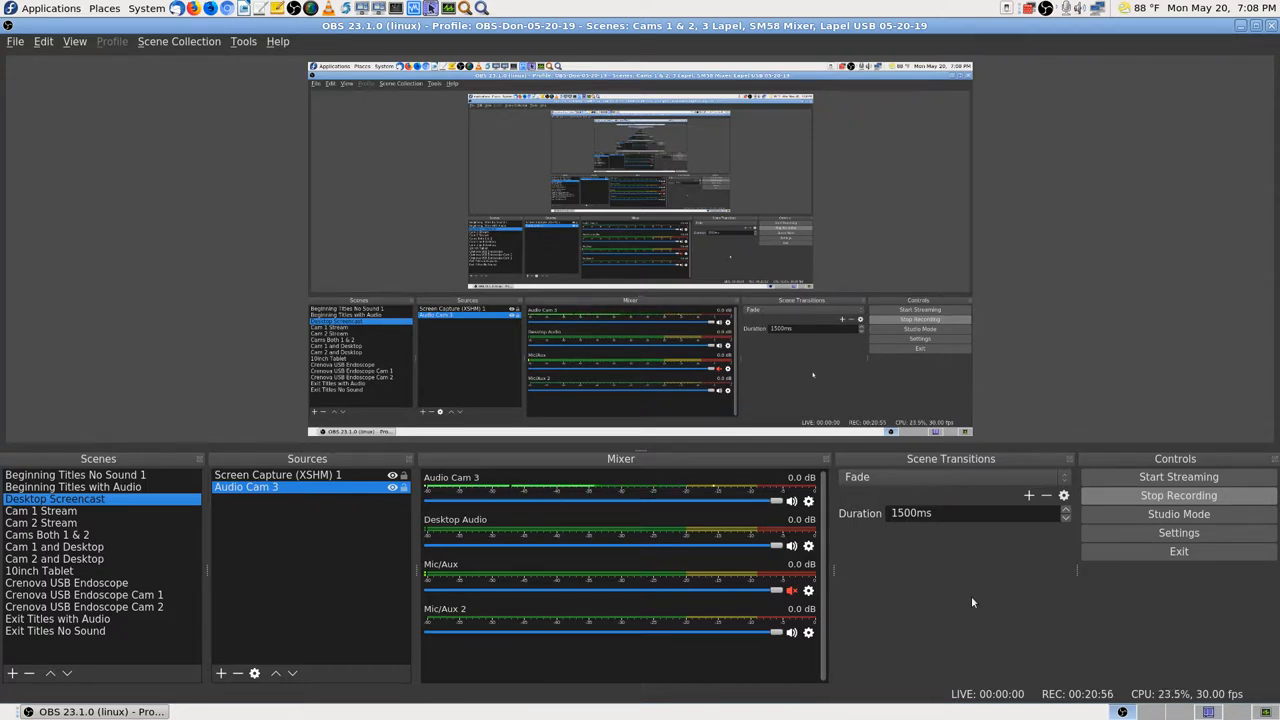
mouse_move(1012, 658)
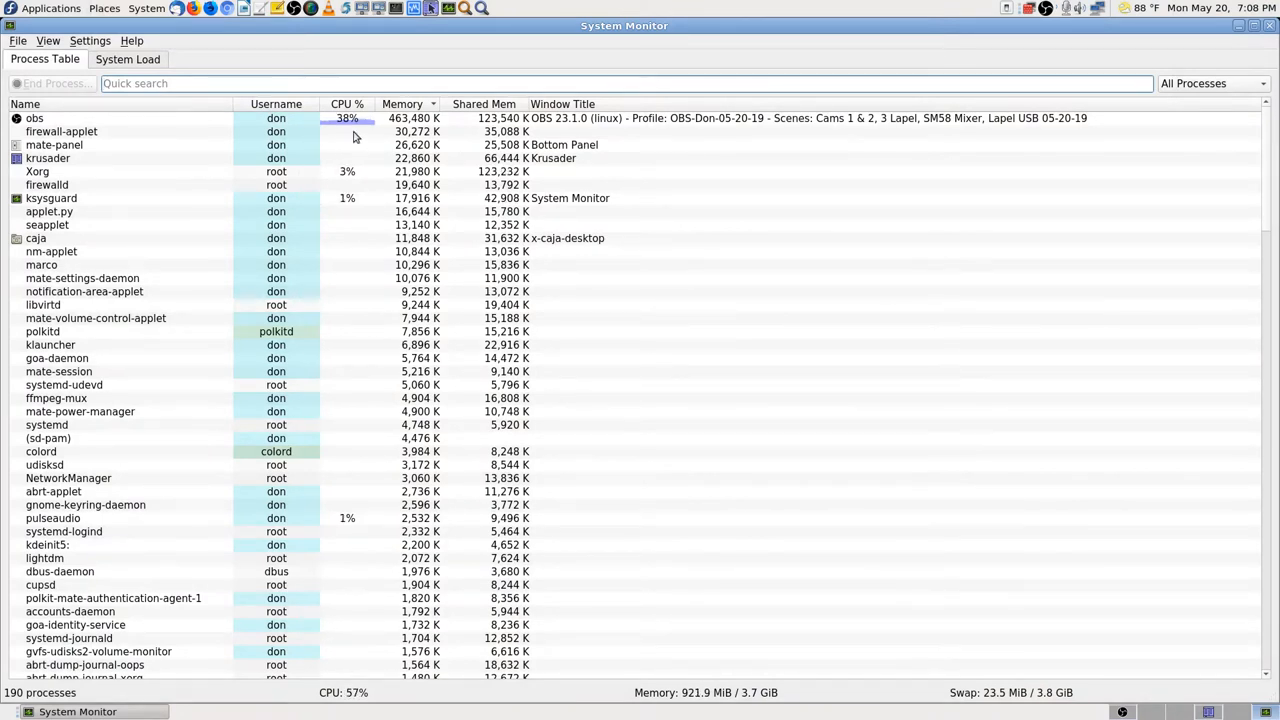
mouse_move(352, 132)
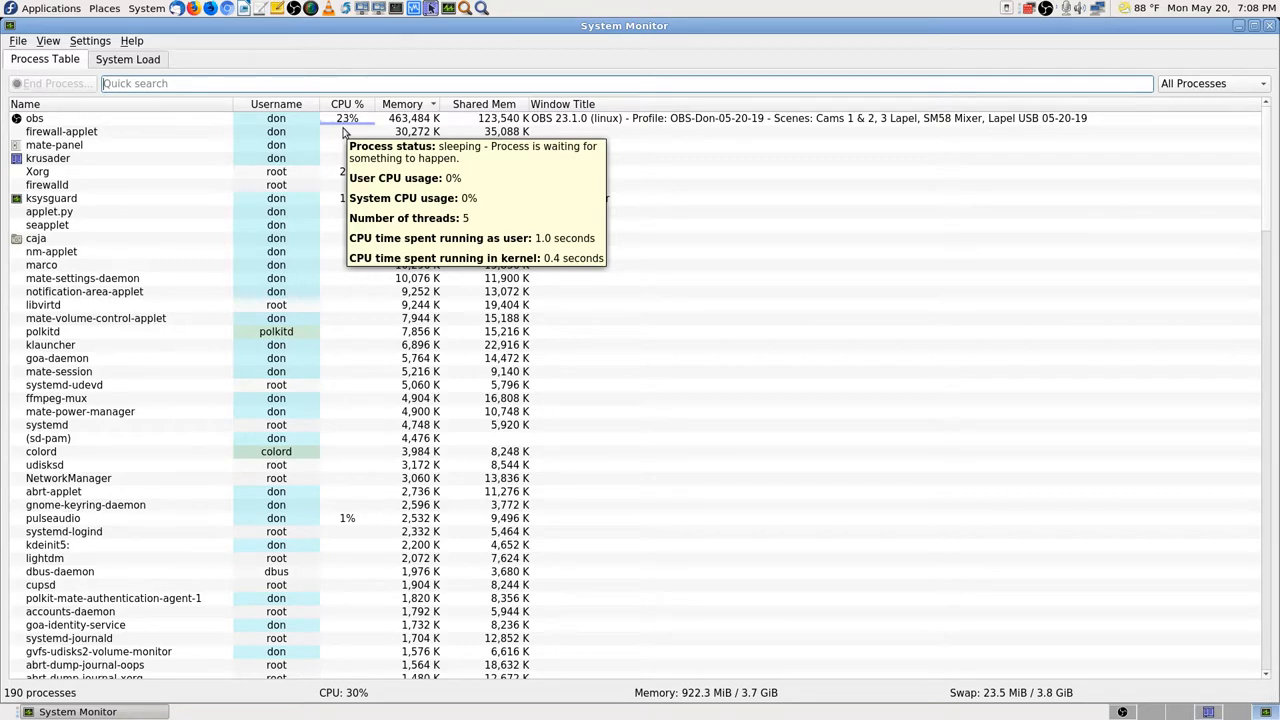
Show the System Monitor process table with obs listed as the top process
left_click(78, 712)
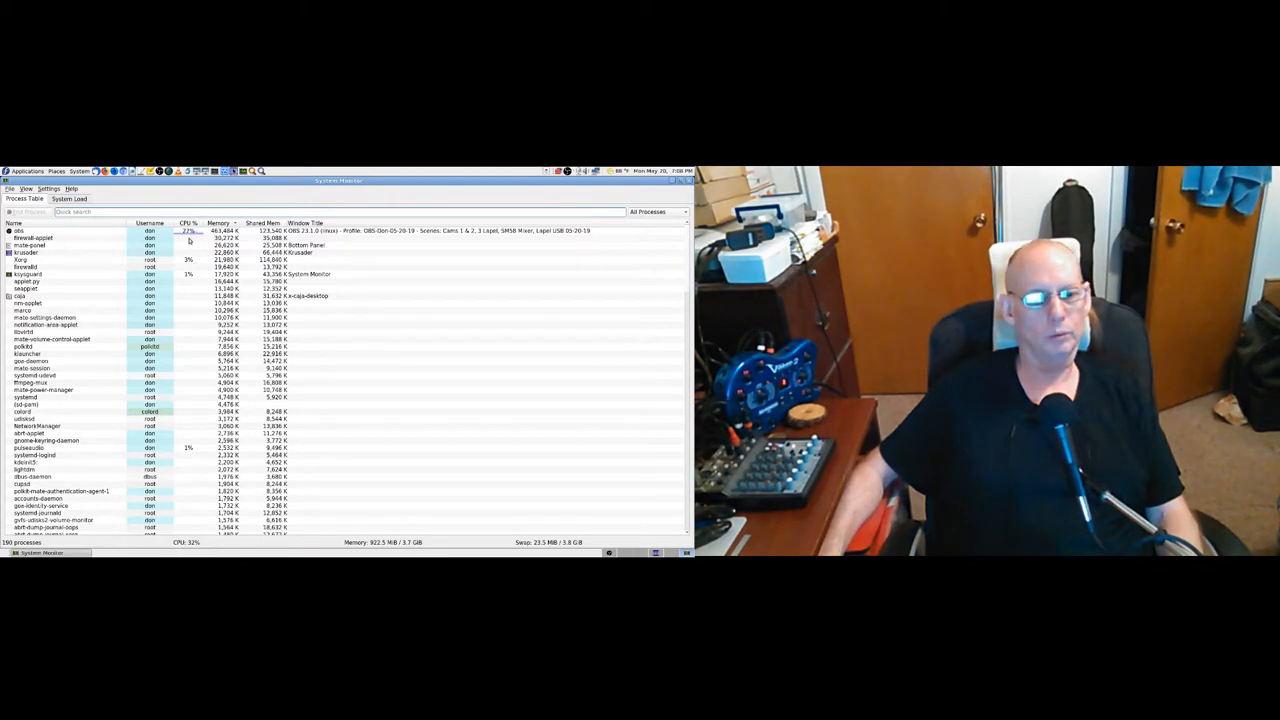
mouse_move(196, 240)
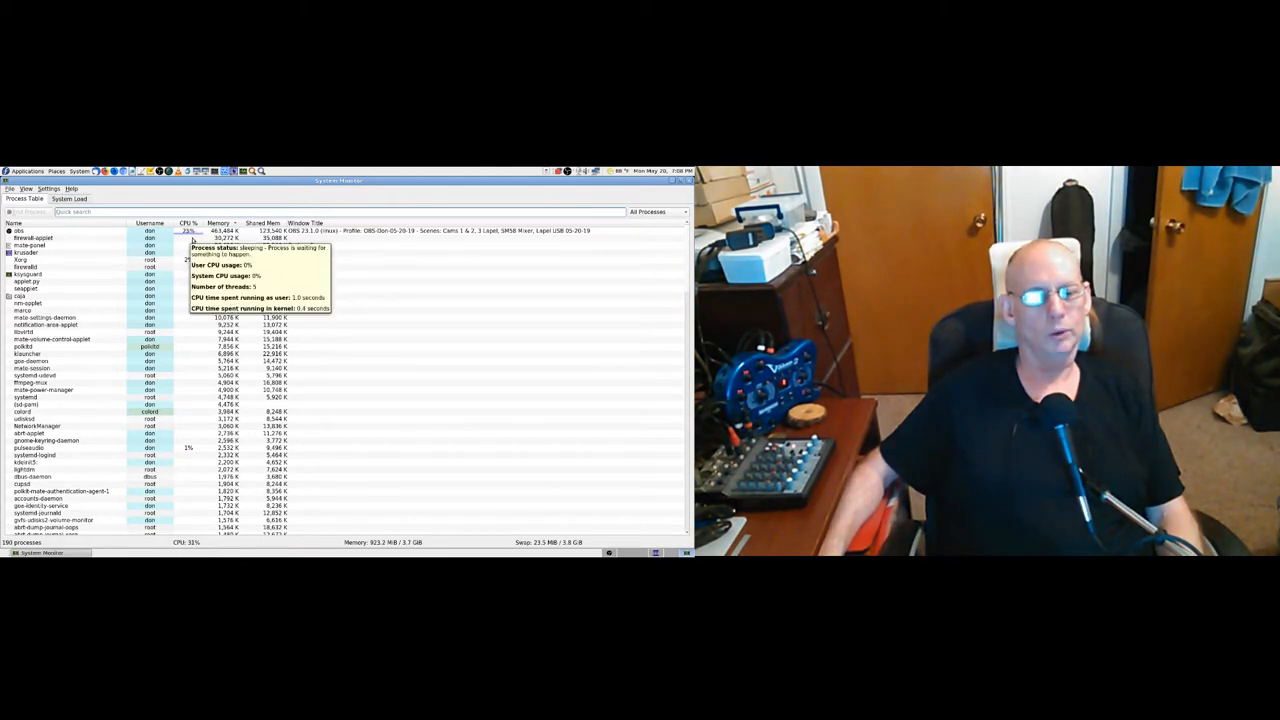
mouse_move(484, 376)
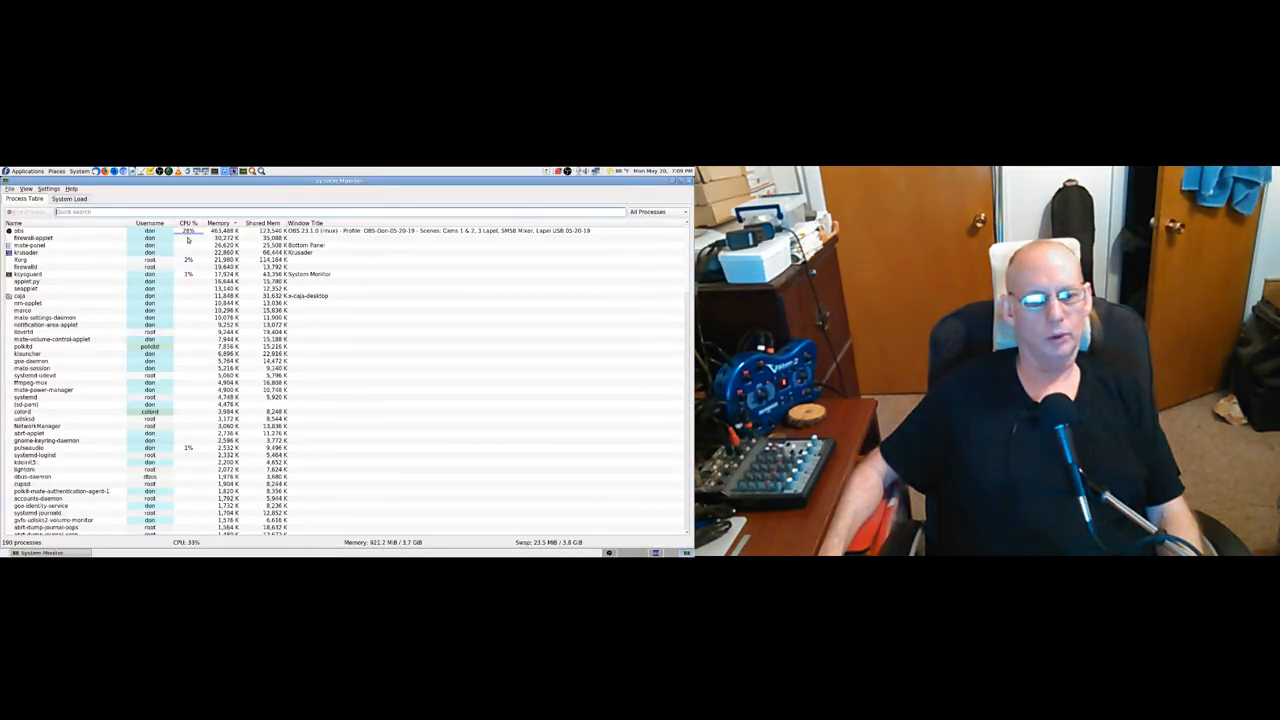
mouse_move(200, 244)
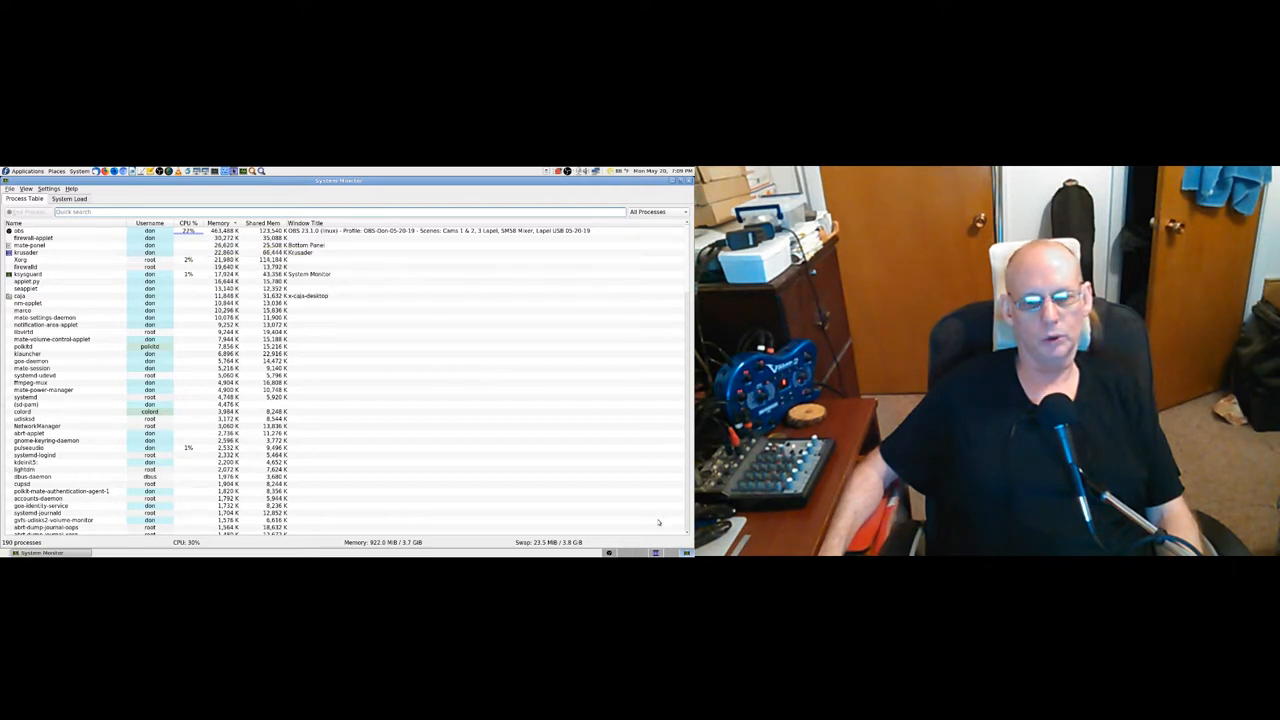
mouse_move(436, 264)
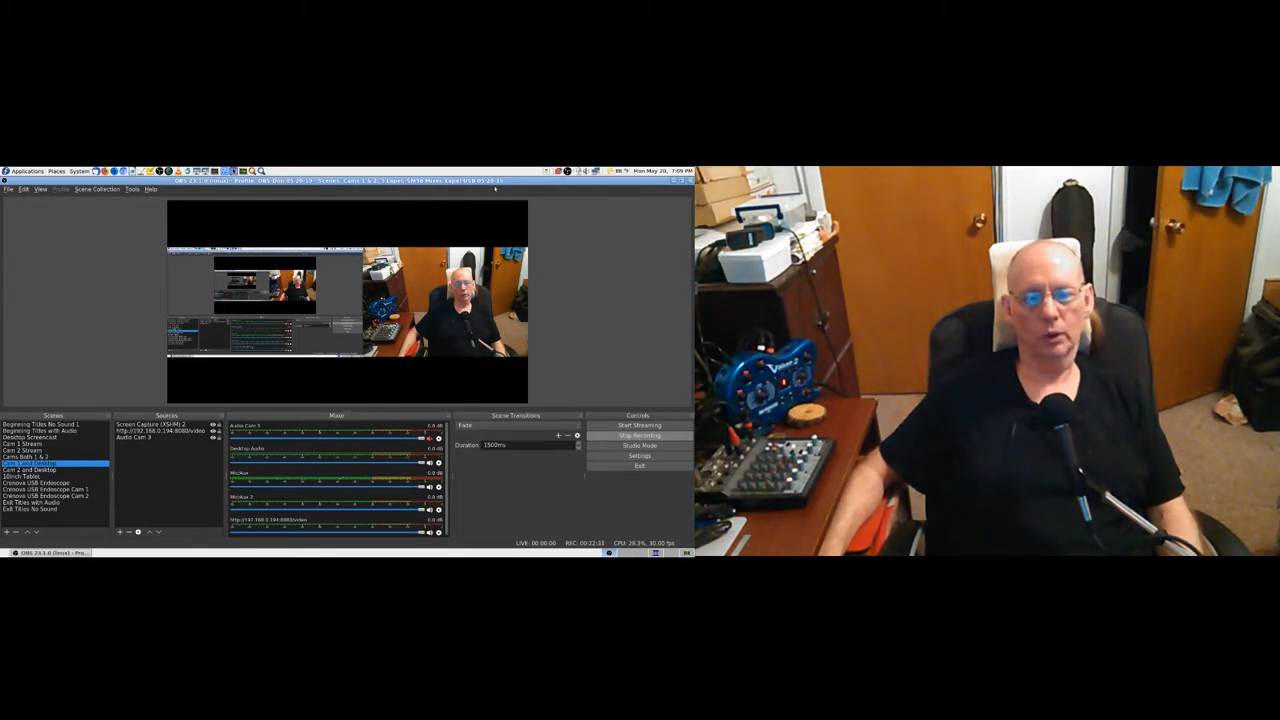
mouse_move(632, 308)
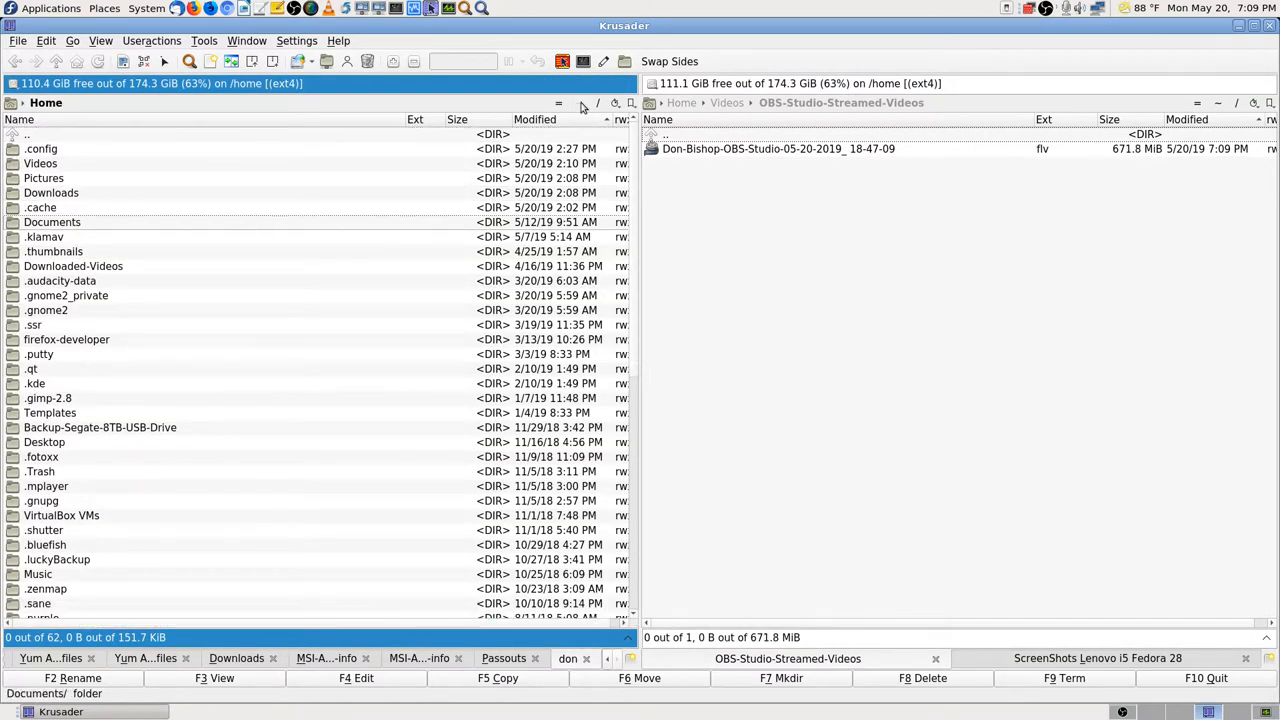
Browse into Documents > OBS Studio Profiles > Config-obs-studio-05-20-19 > obs-studio backup folder
double_click(52, 222)
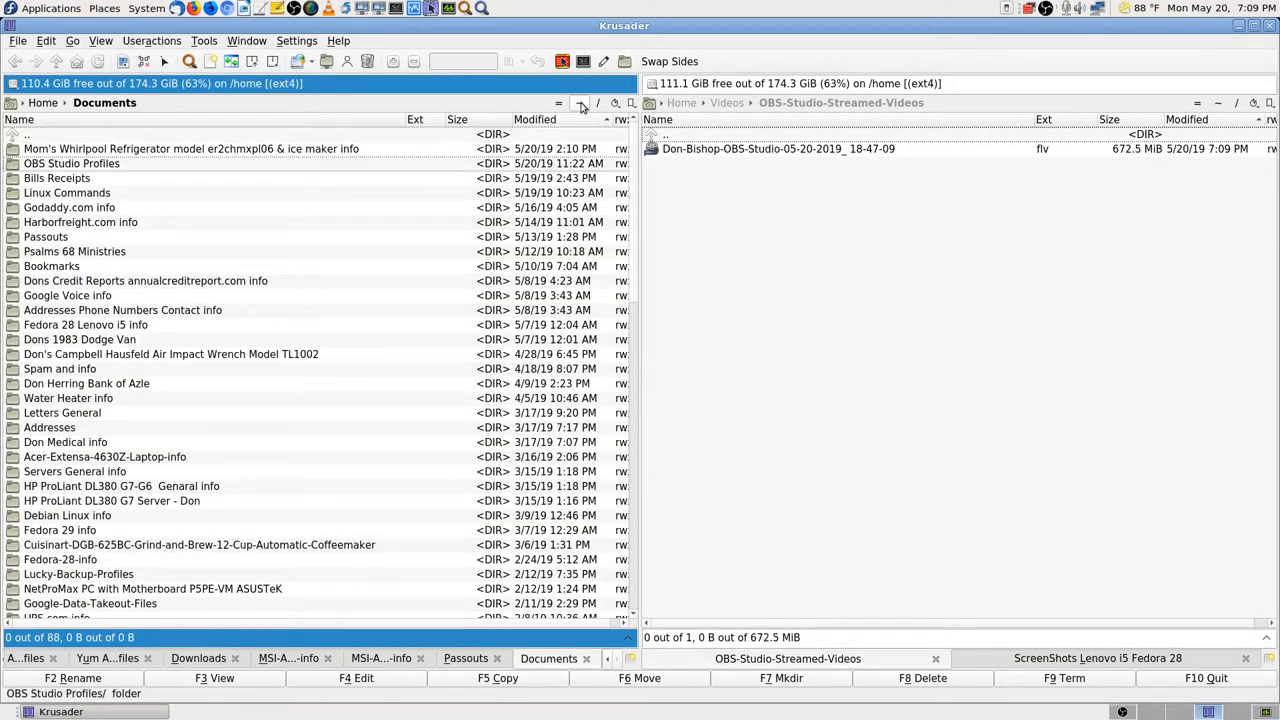
double_click(72, 164)
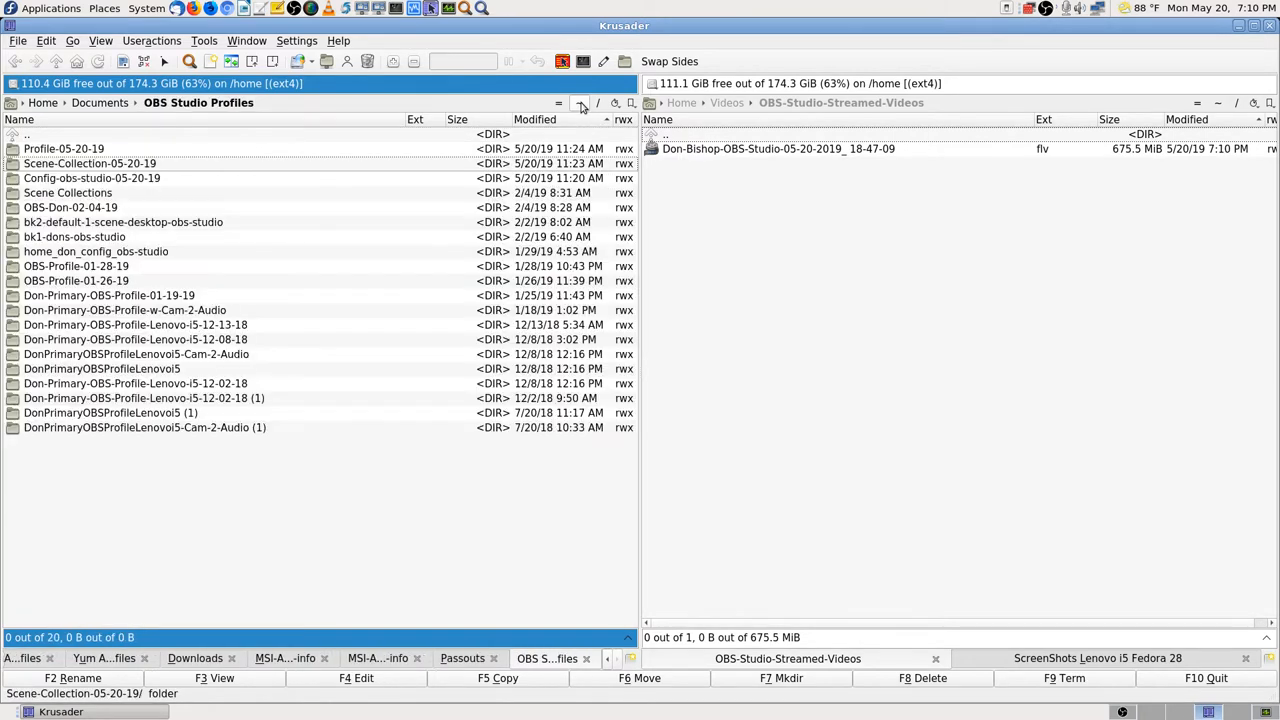
double_click(92, 176)
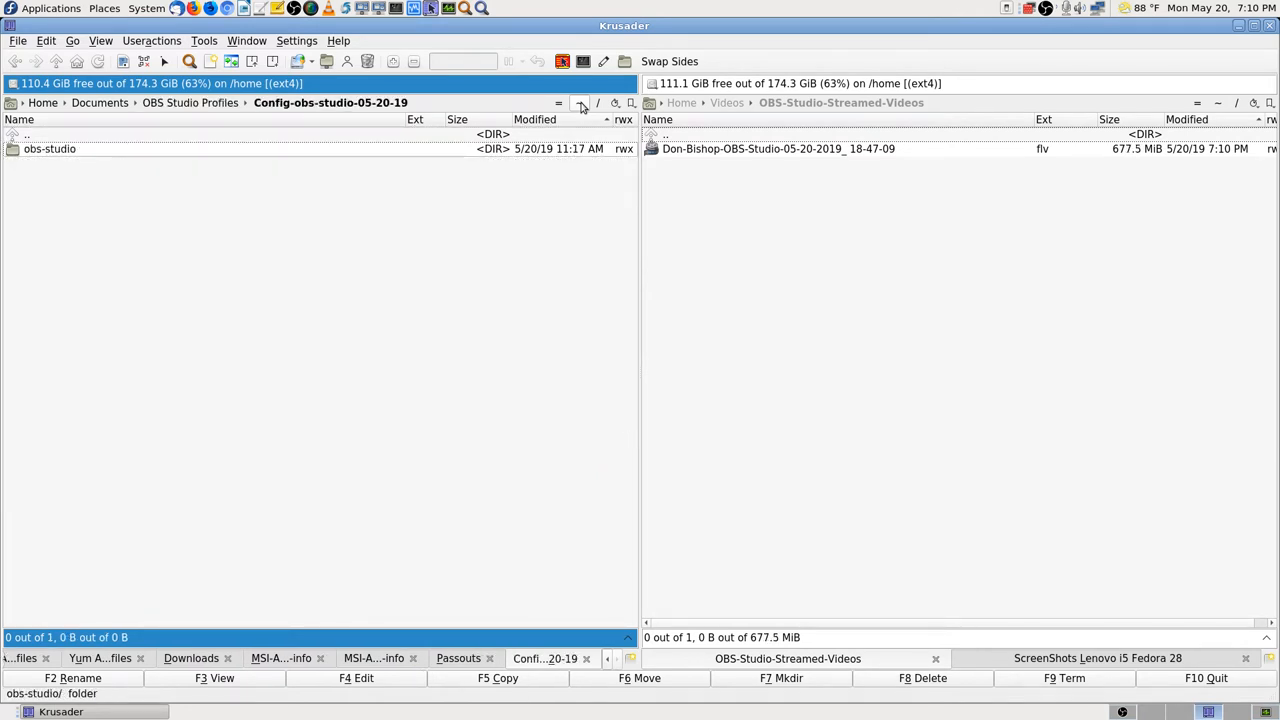
double_click(48, 148)
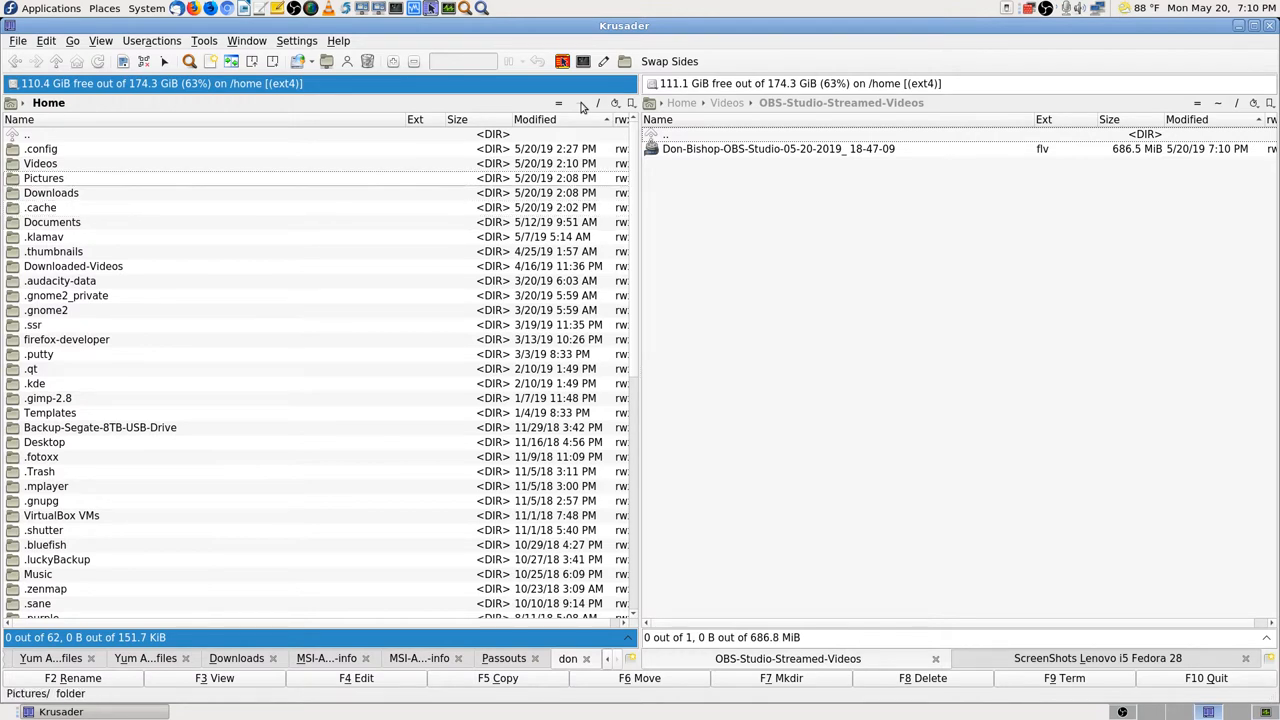
Browse into the live .config/obs-studio folder, then return to the OBS window
double_click(40, 148)
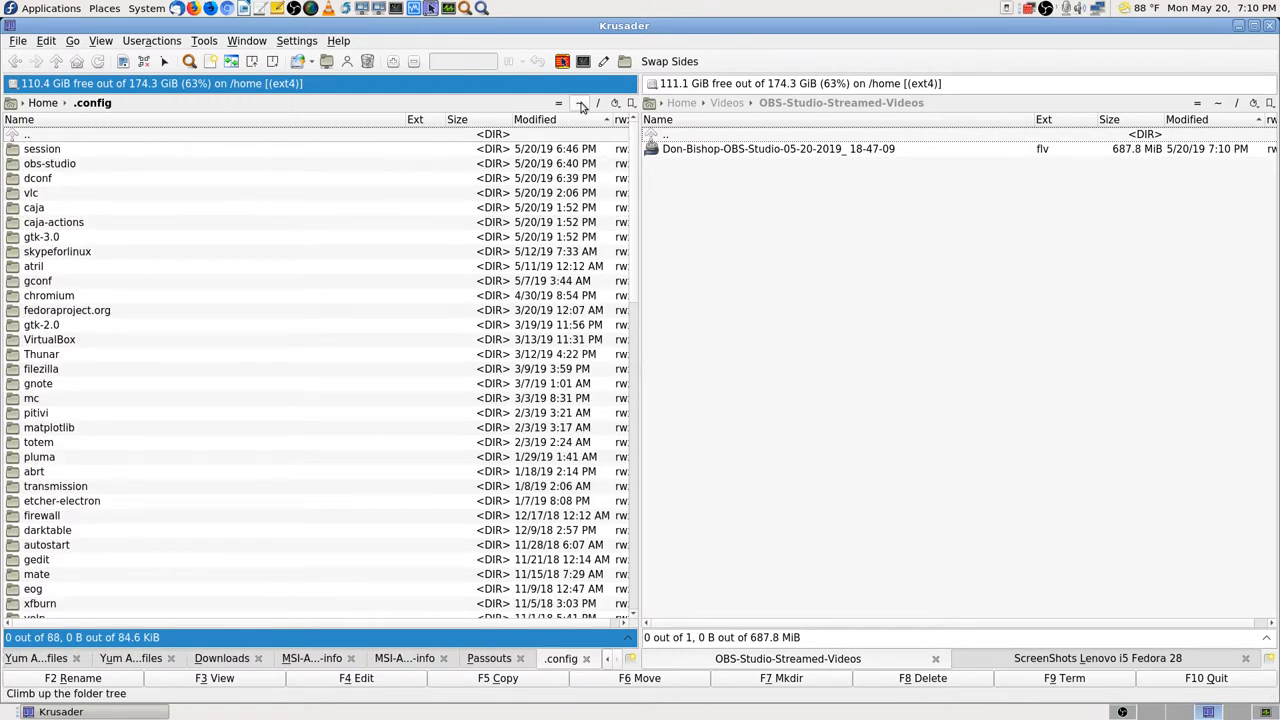
double_click(50, 164)
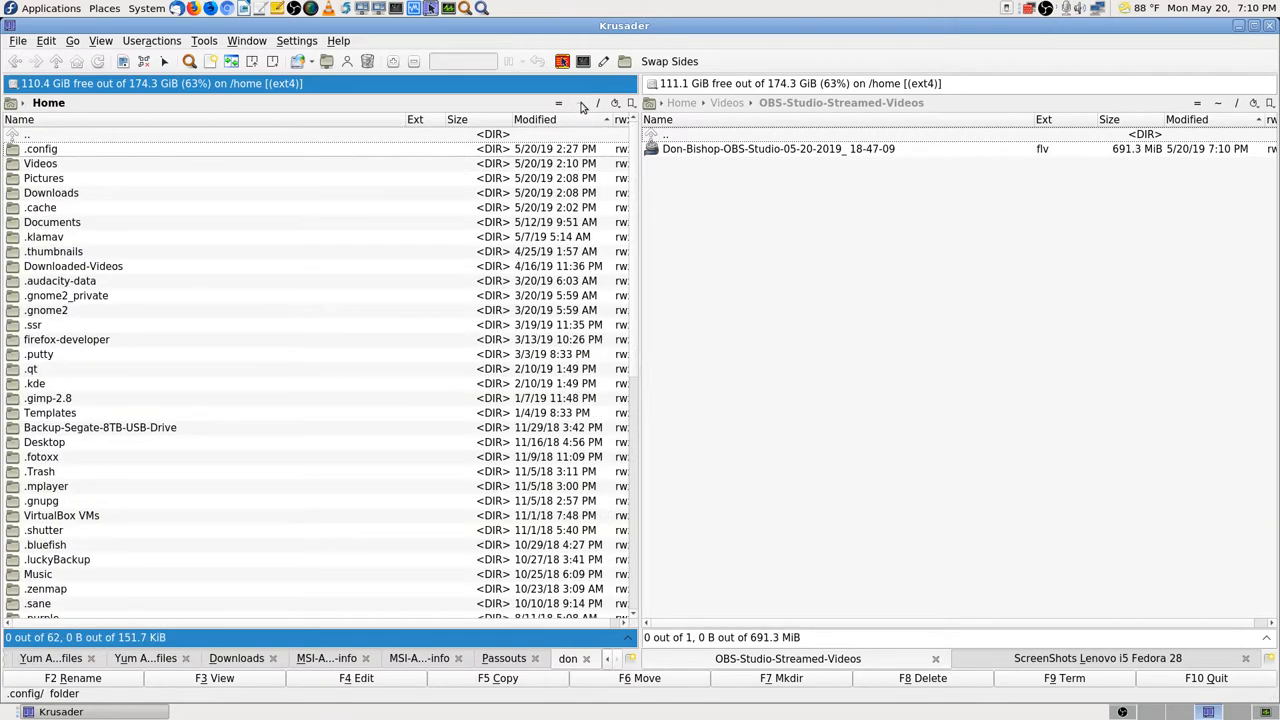
left_click(236, 658)
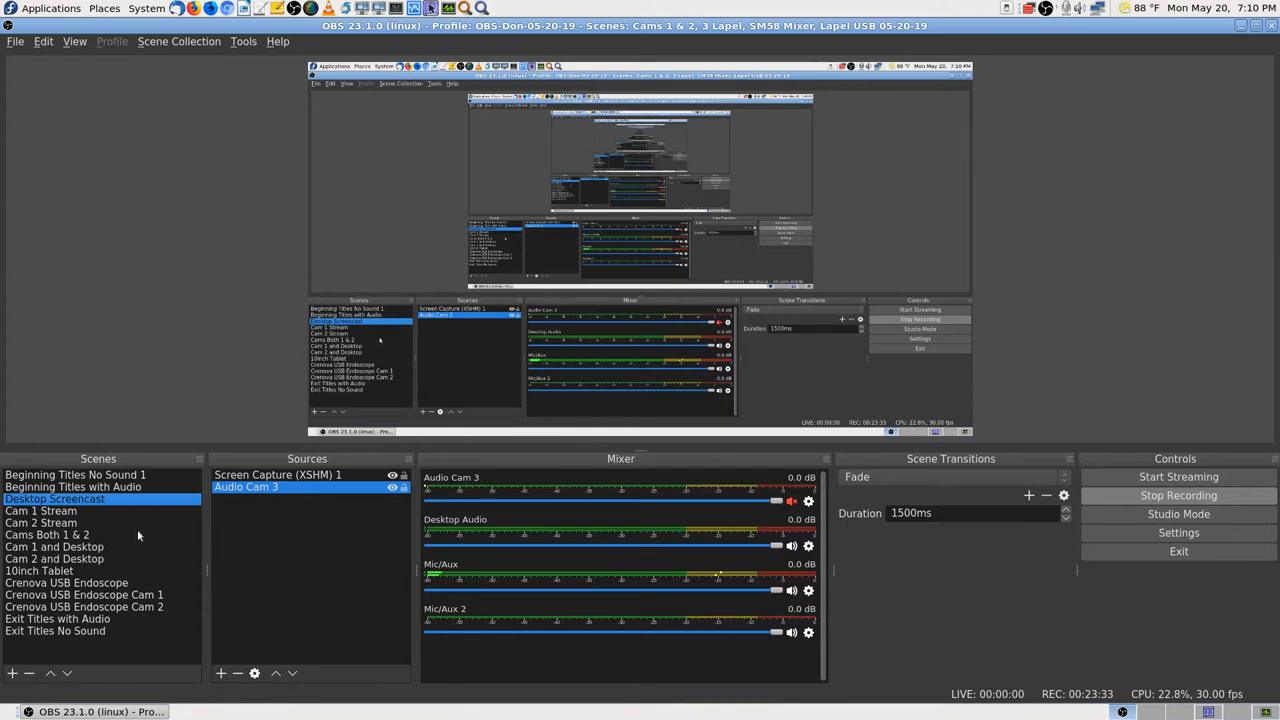
mouse_move(140, 284)
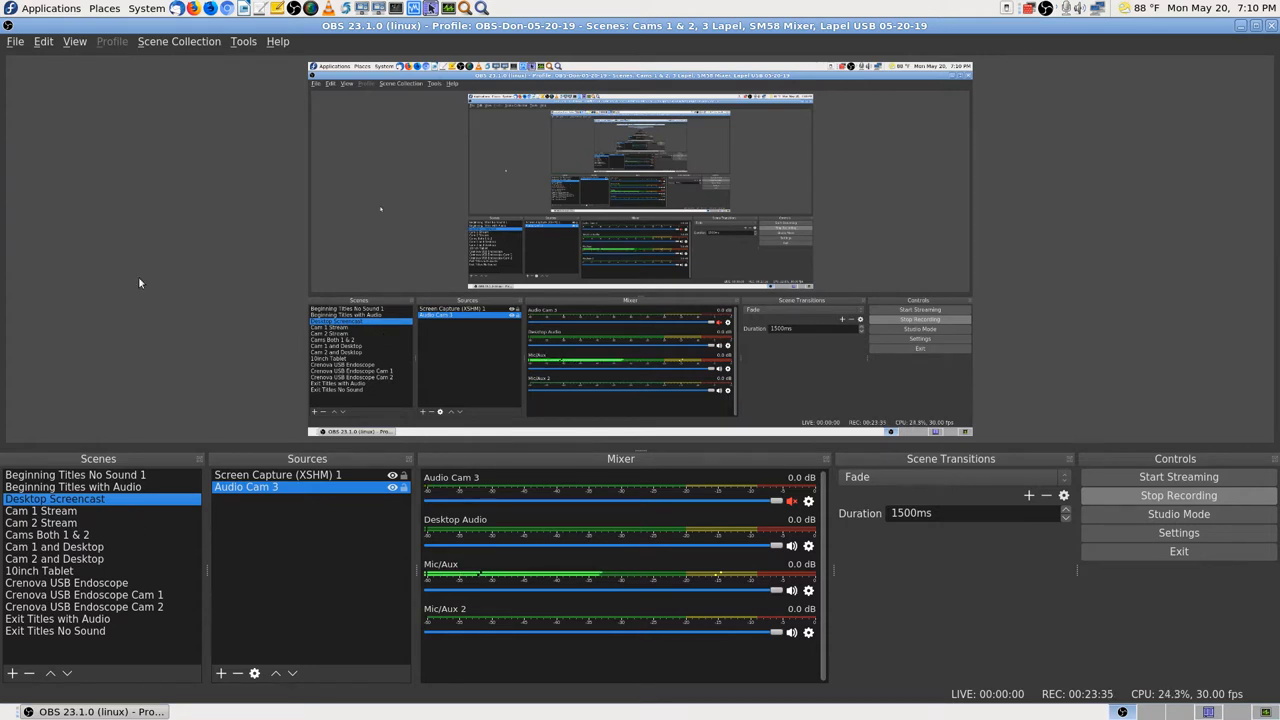
mouse_move(84, 344)
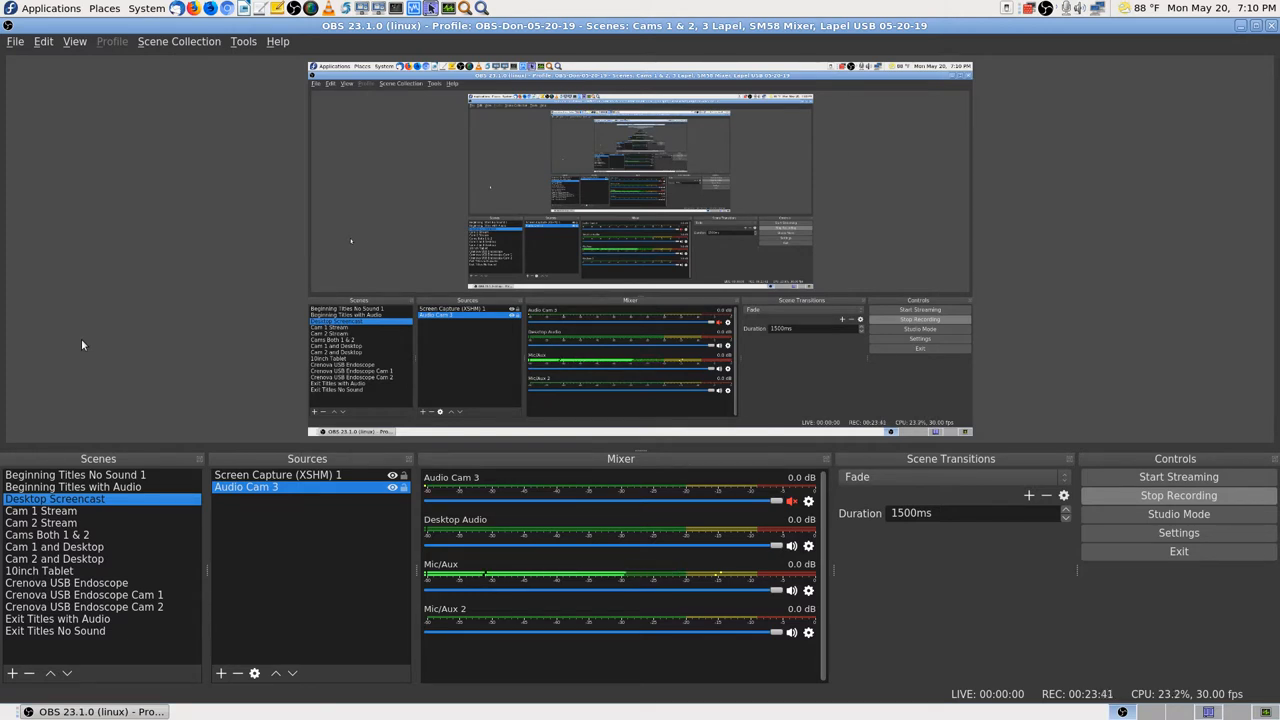
mouse_move(124, 336)
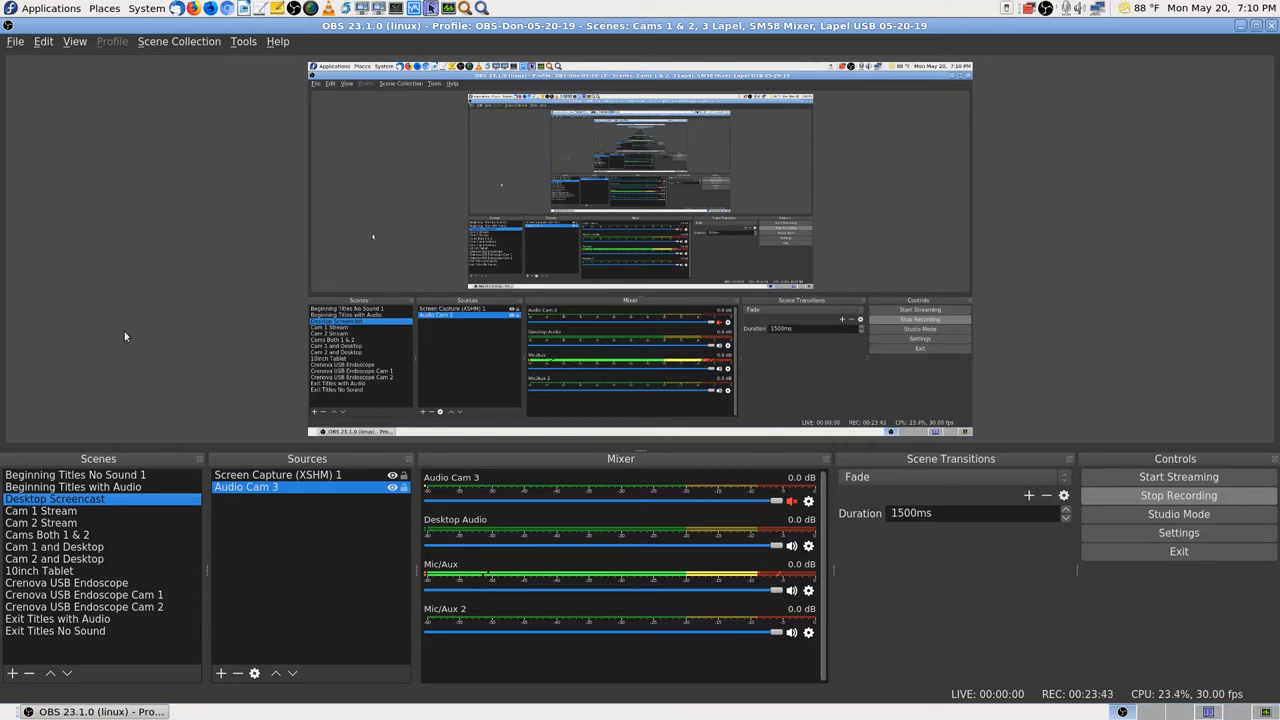
mouse_move(924, 600)
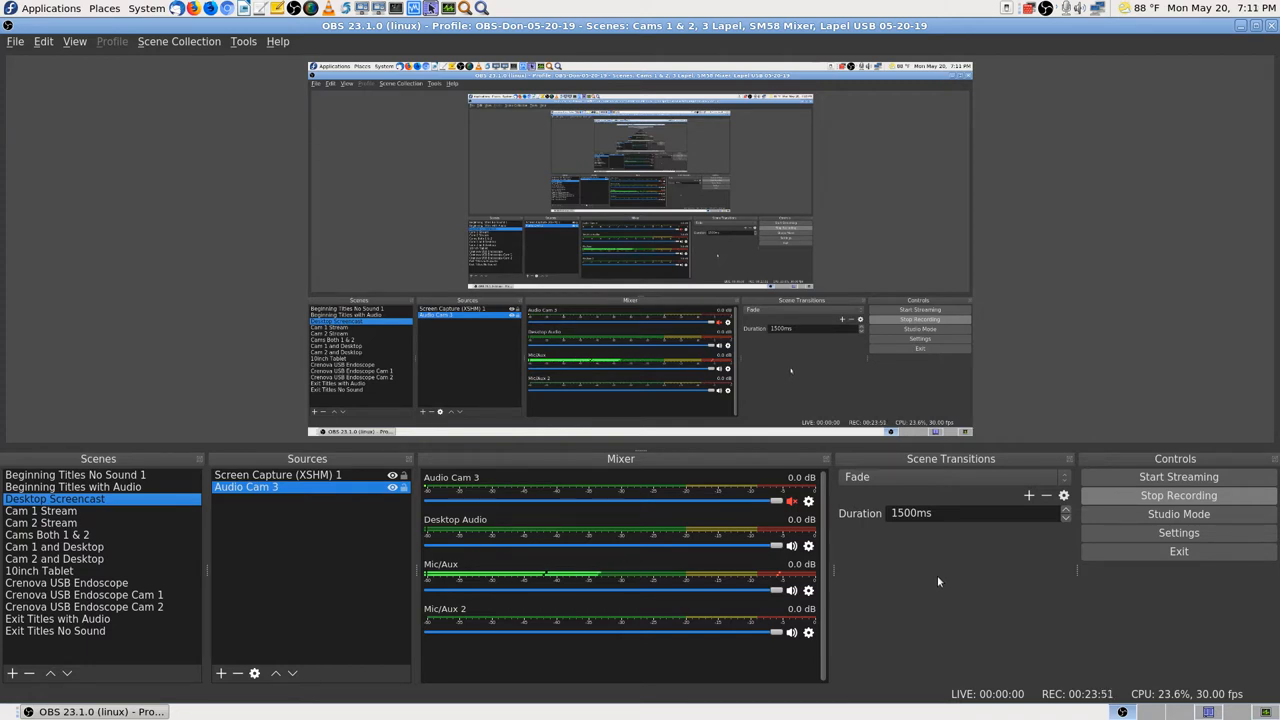
mouse_move(1108, 178)
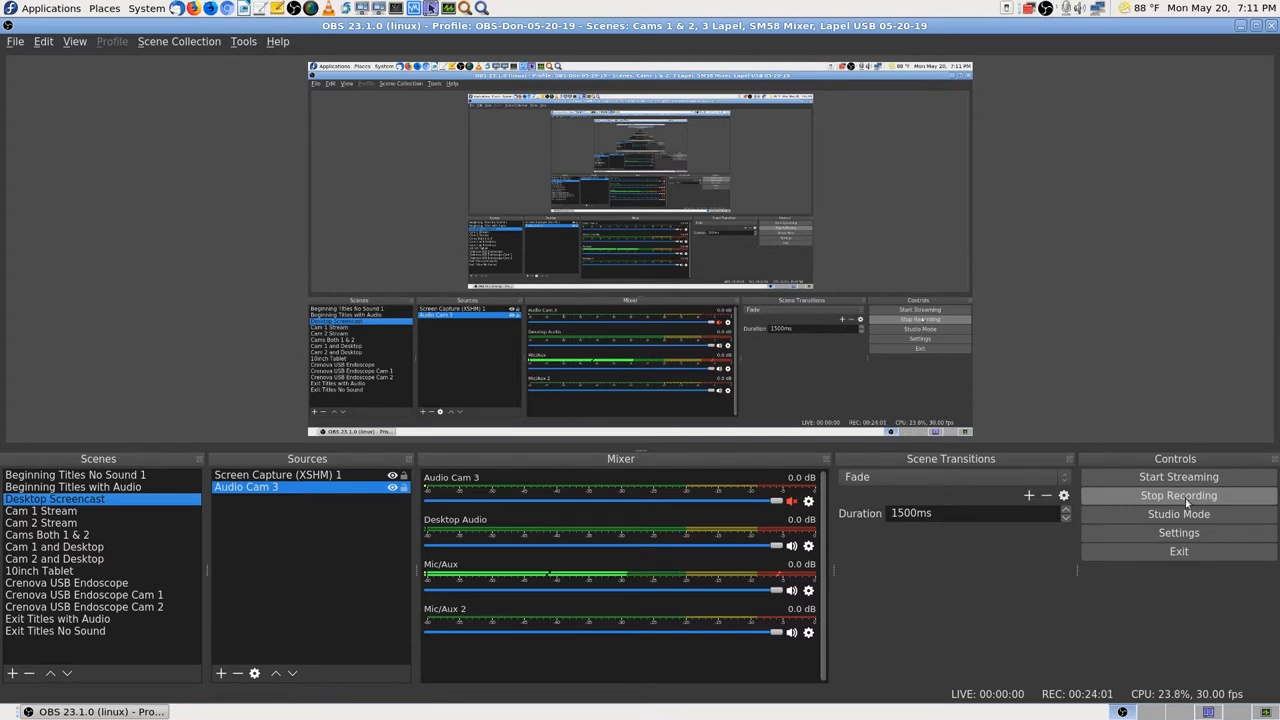
mouse_move(1098, 180)
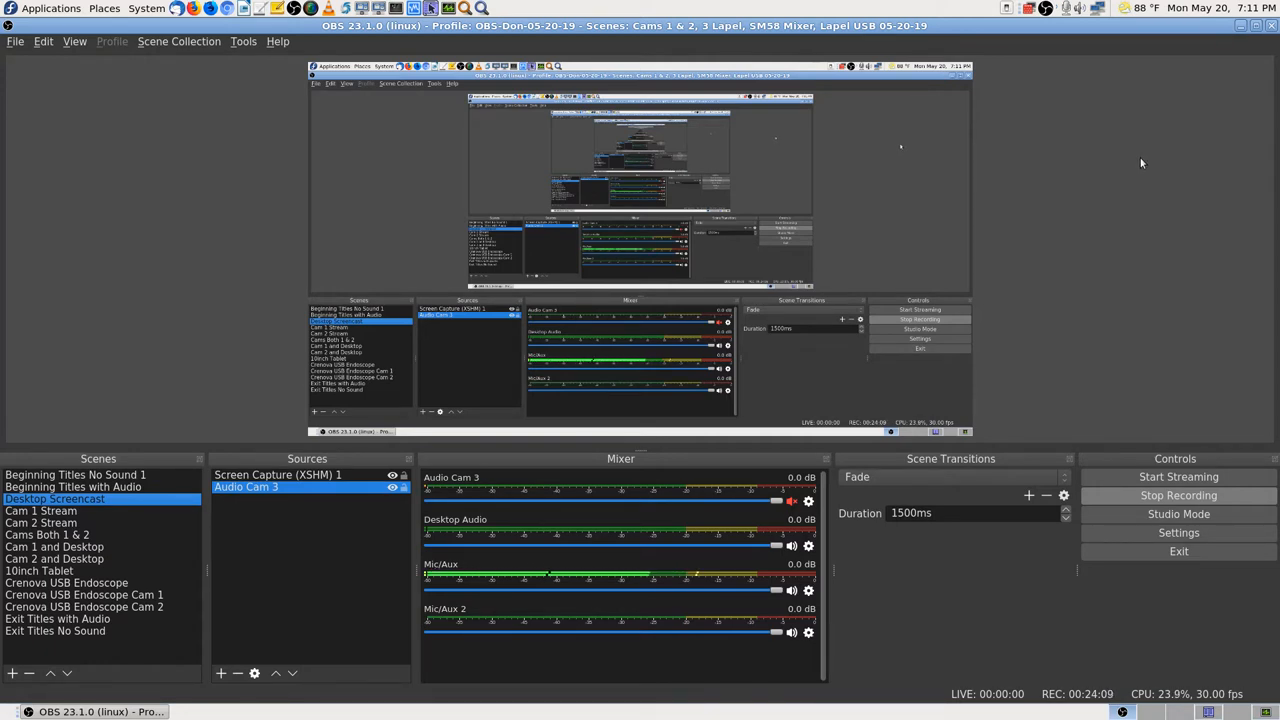
mouse_move(1036, 572)
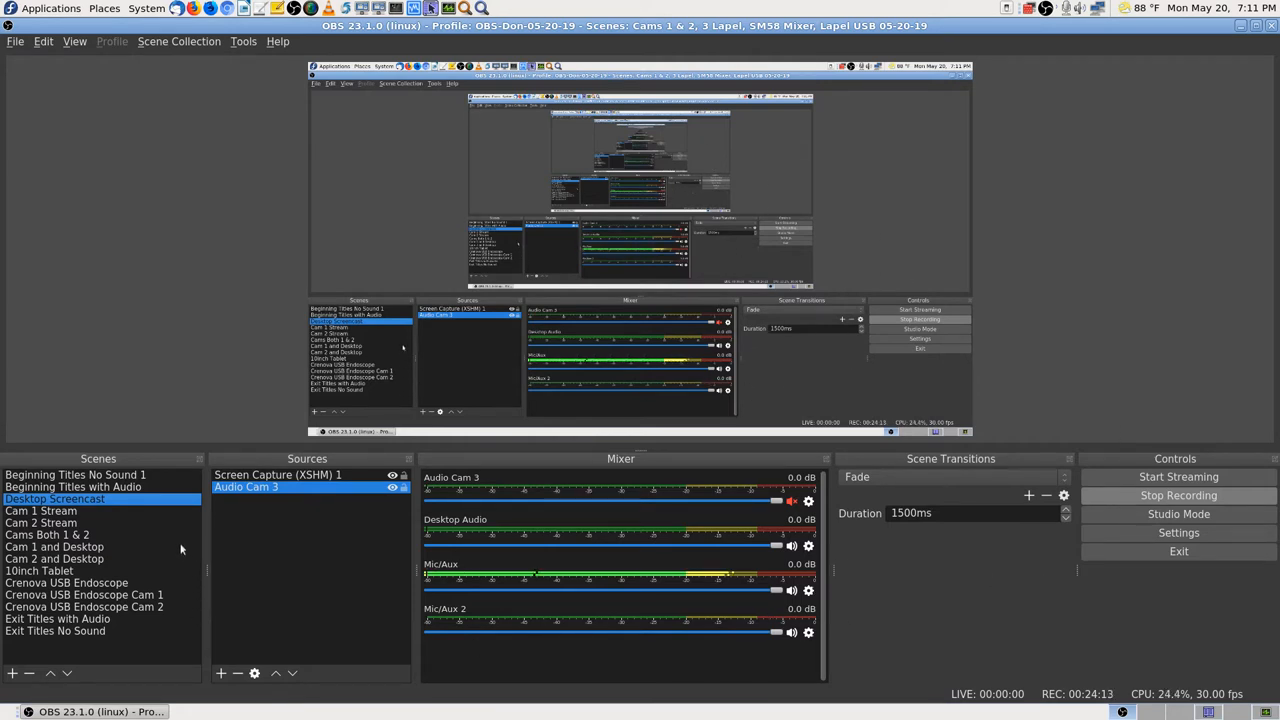
mouse_move(242, 354)
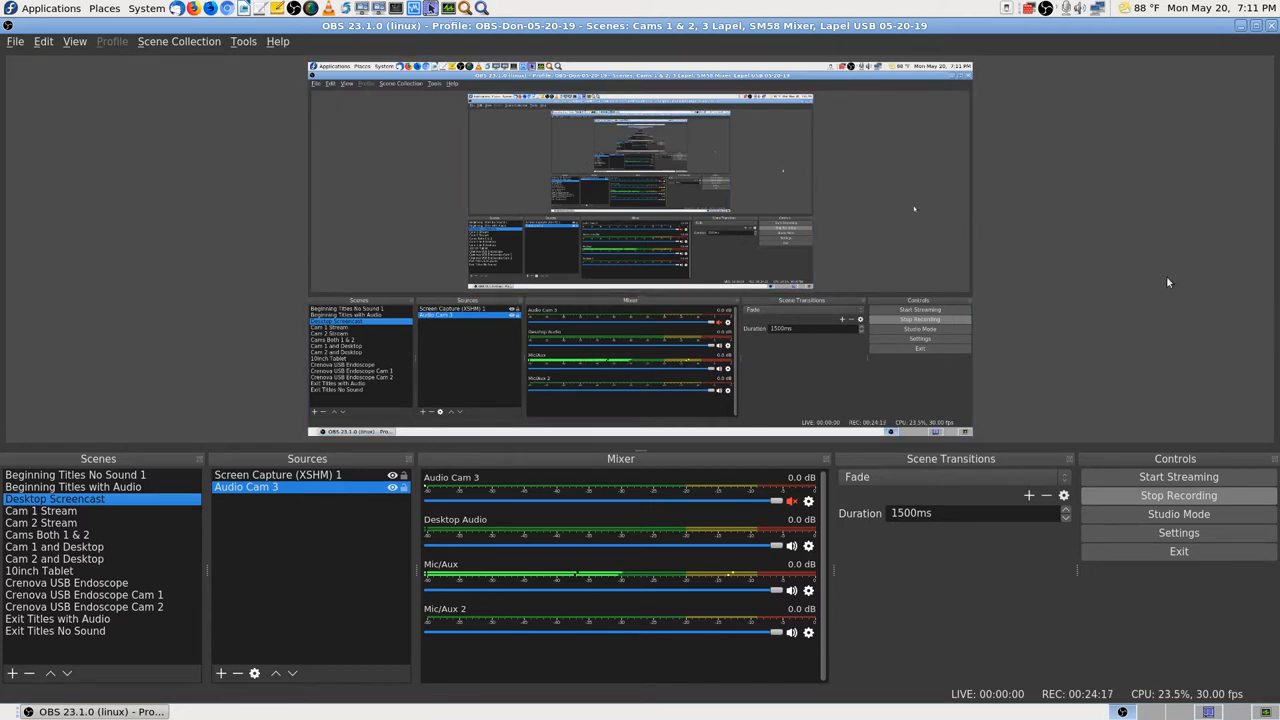
mouse_move(1164, 224)
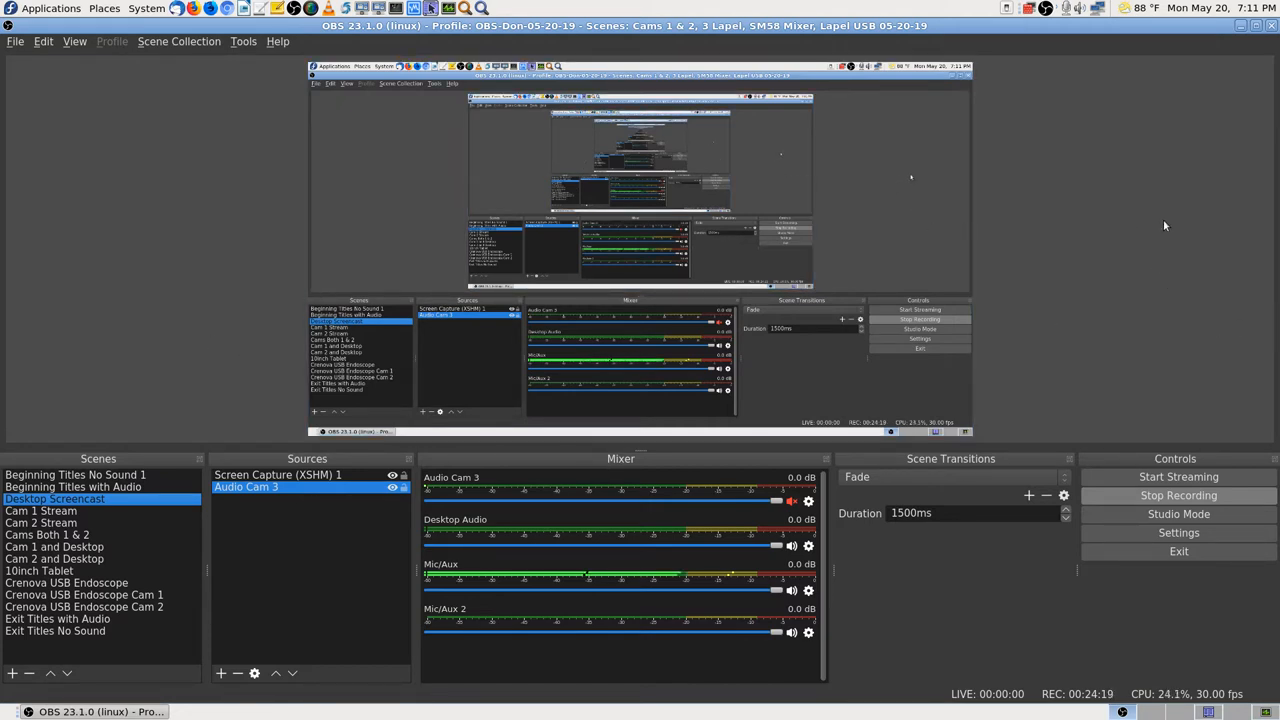
mouse_move(1188, 252)
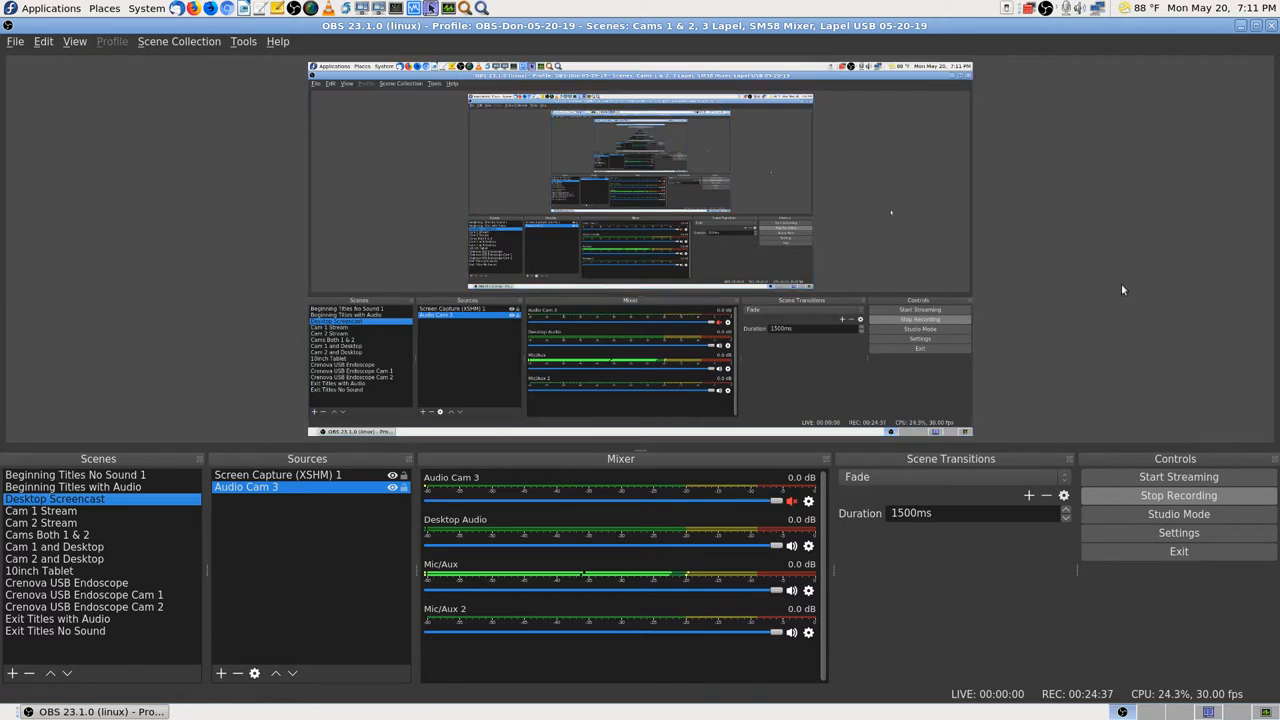
mouse_move(152, 308)
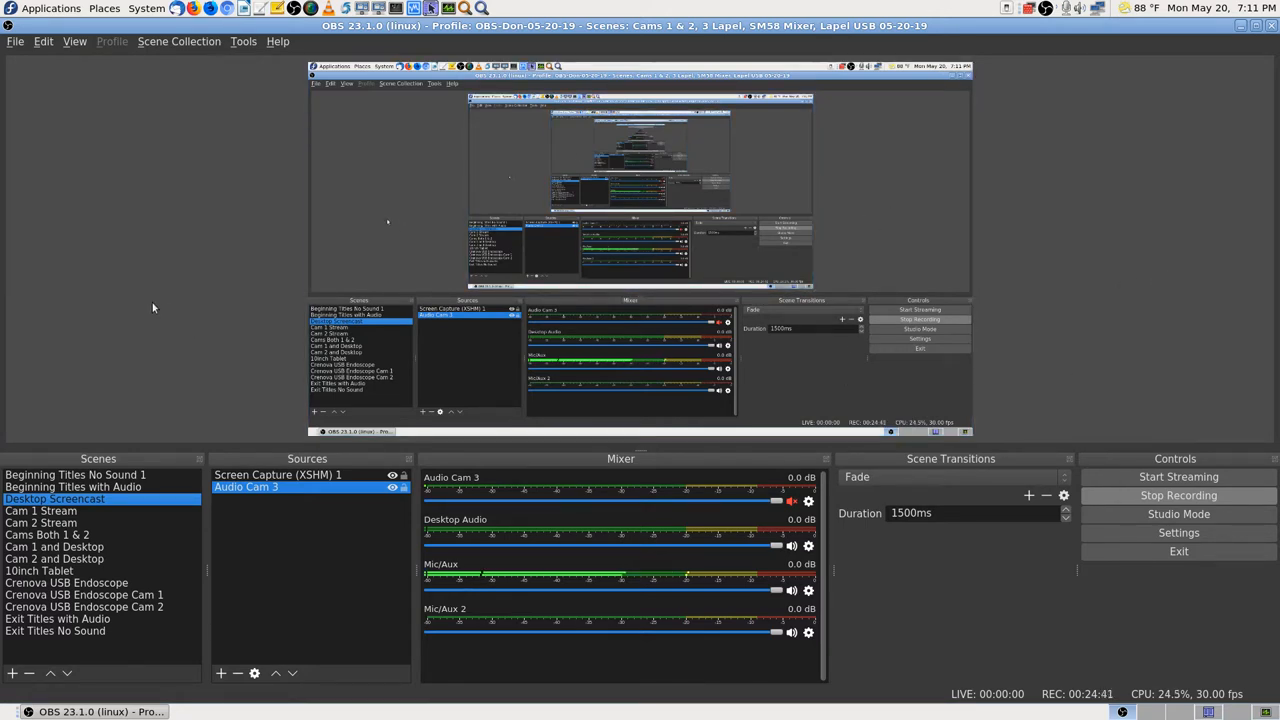
mouse_move(1176, 226)
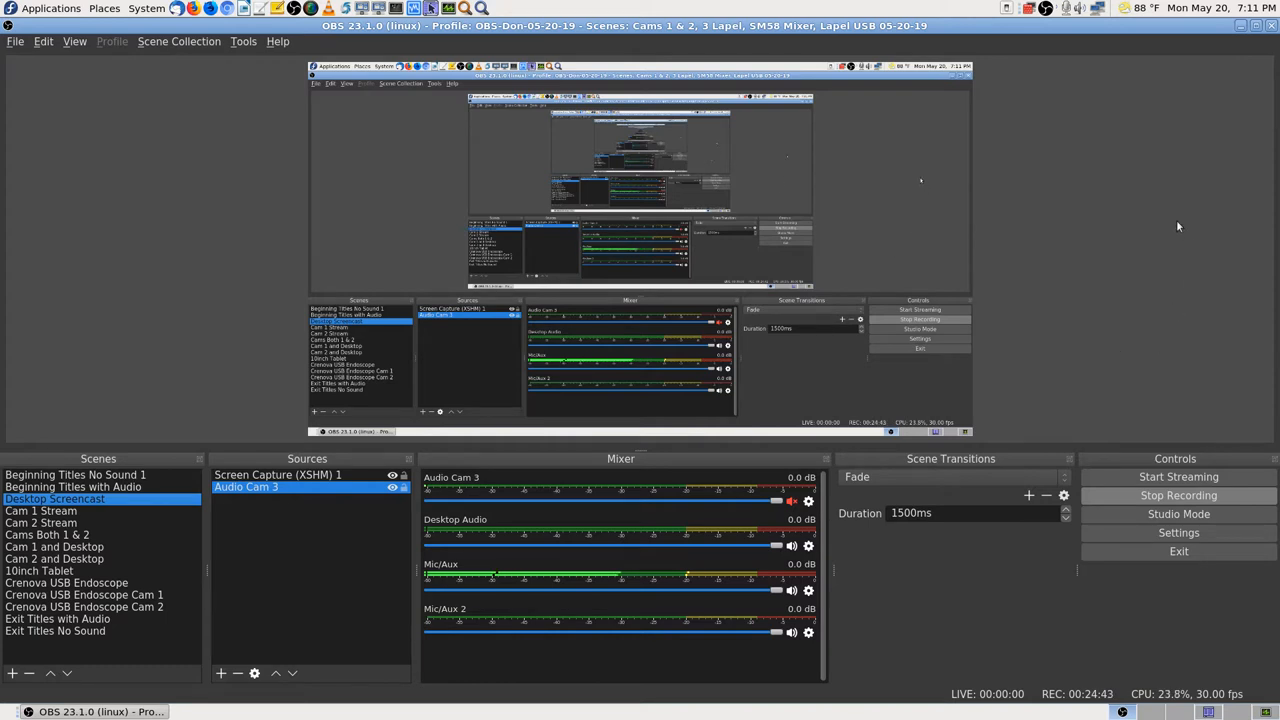
mouse_move(1176, 220)
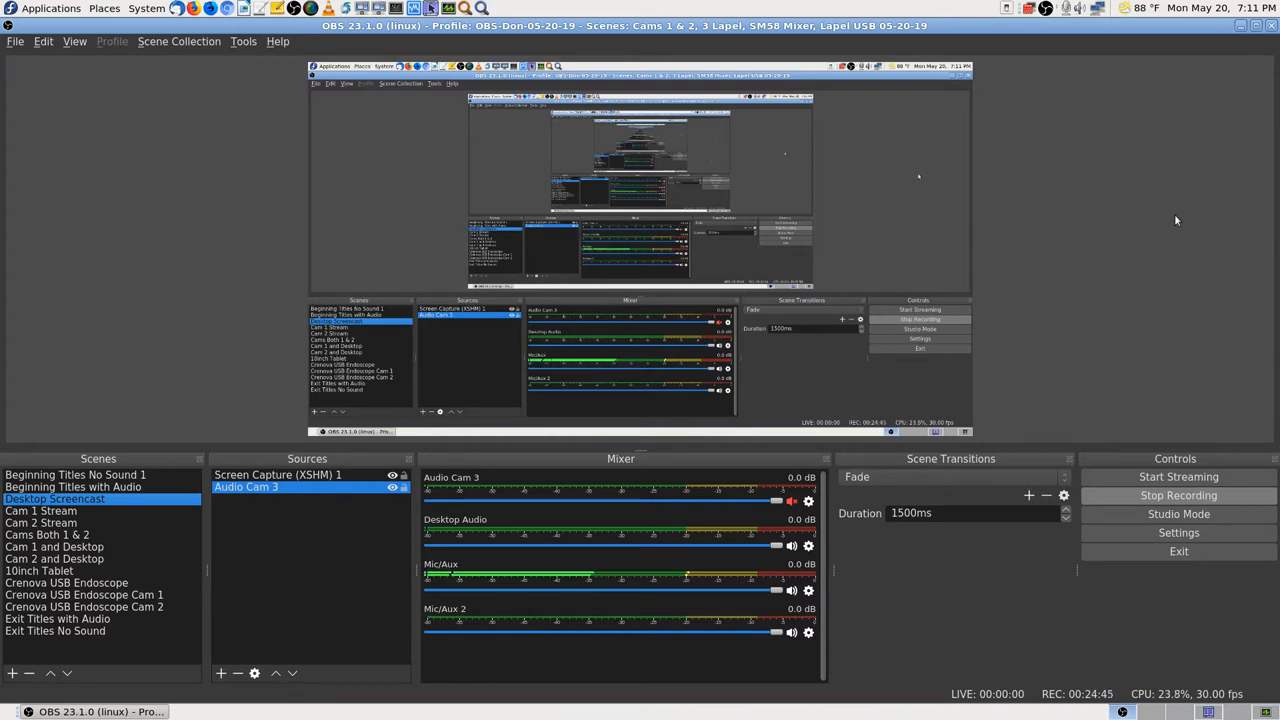
mouse_move(1182, 210)
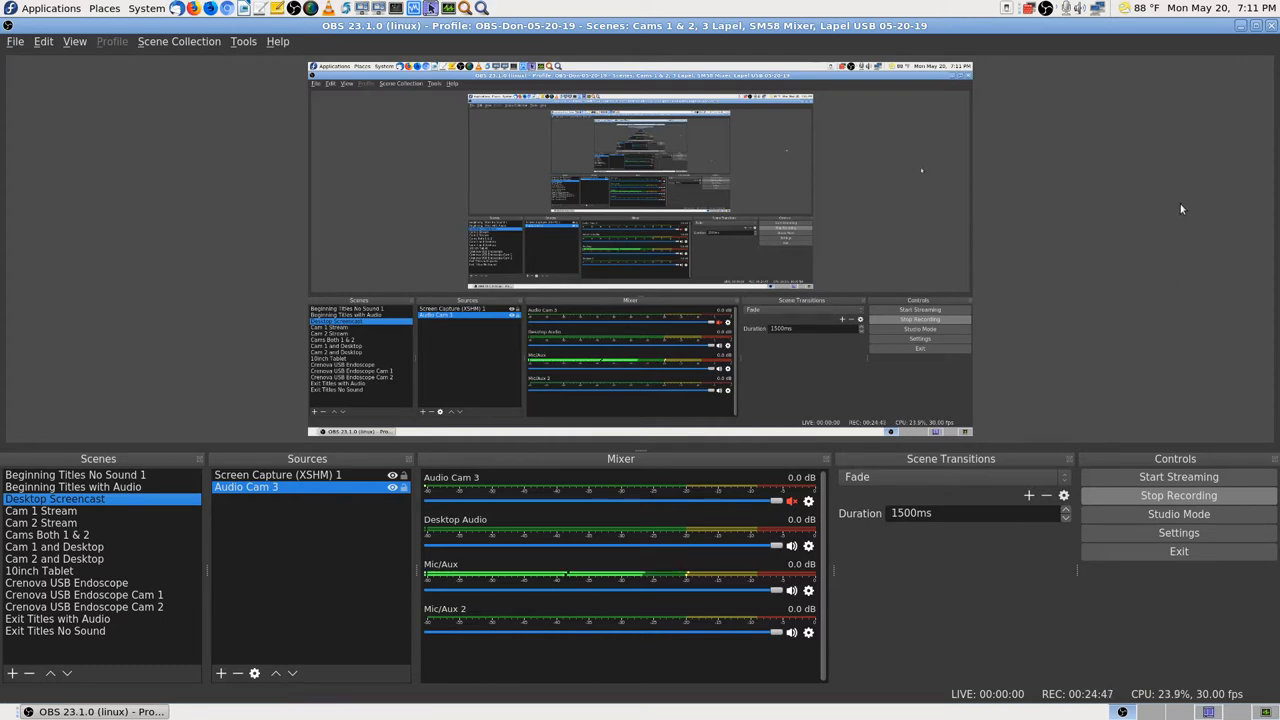